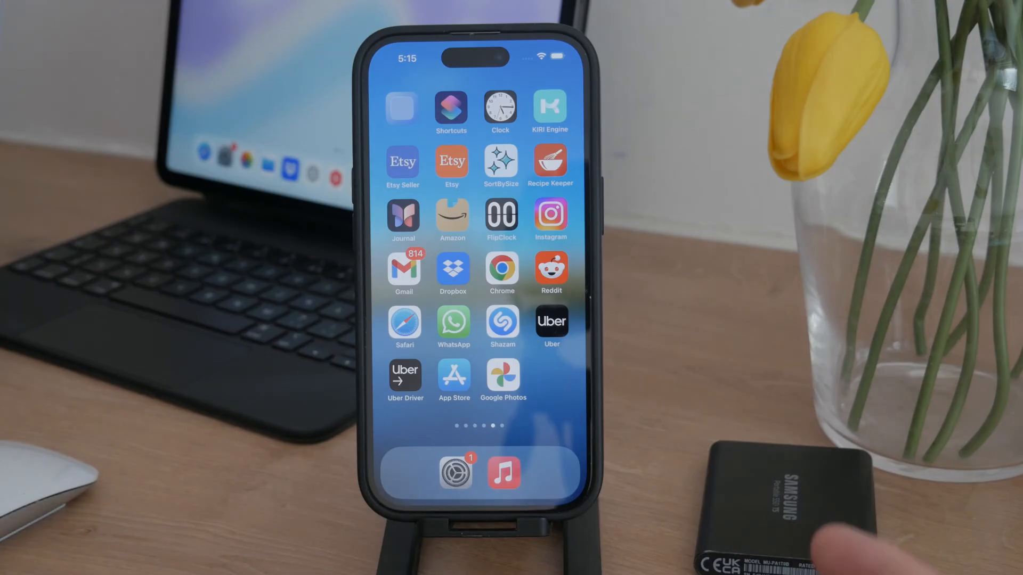
Step: Swipe left twice across the Home Screen to the final page
scroll(left, 3)
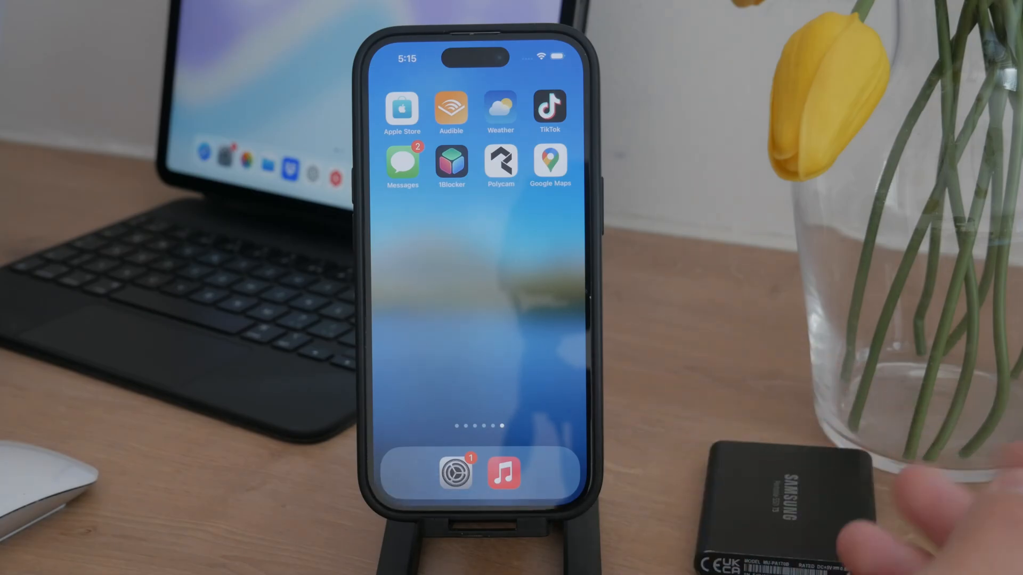
scroll(left, 3)
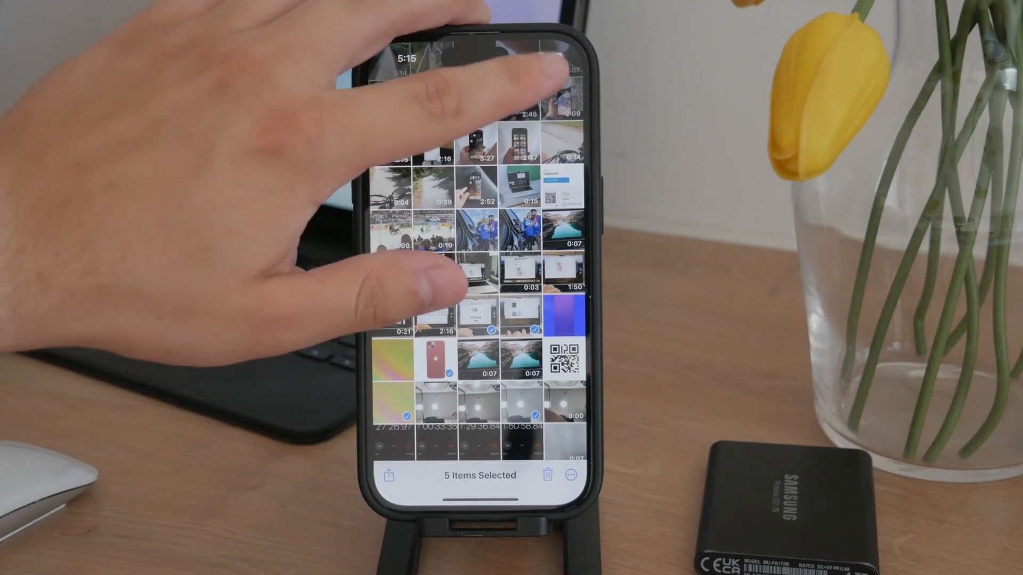
Step: Open the purple gradient photo full-screen and browse to the QR code picture
click(562, 315)
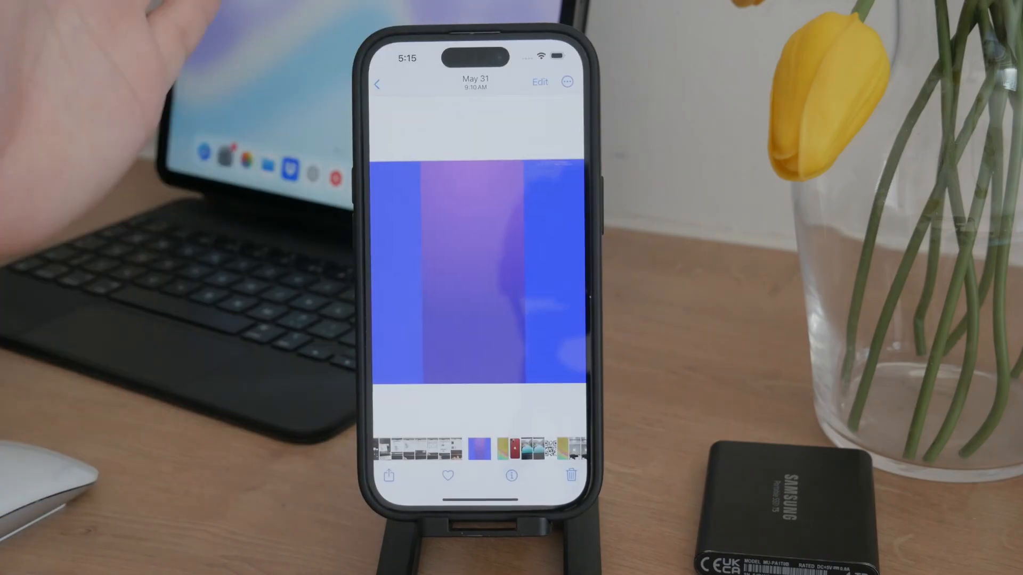
click(511, 477)
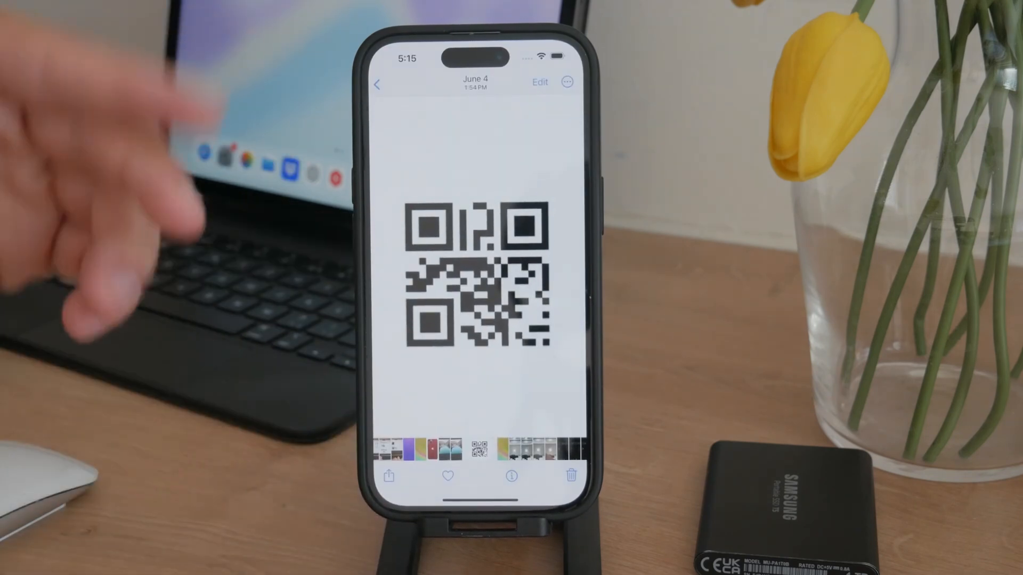
click(380, 83)
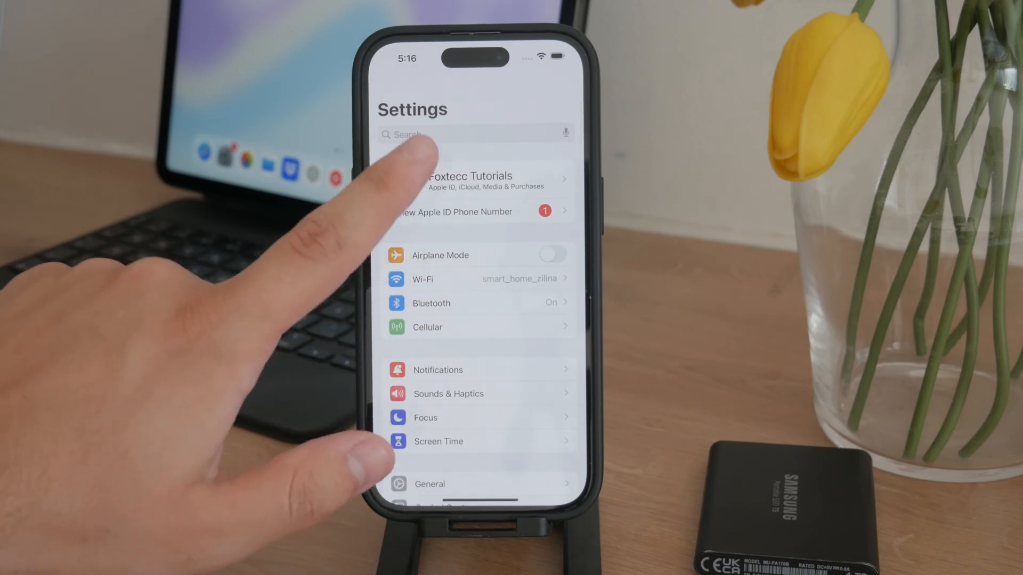
Step: Go from the Apple ID account to iCloud, then to its Photos sync settings
click(483, 180)
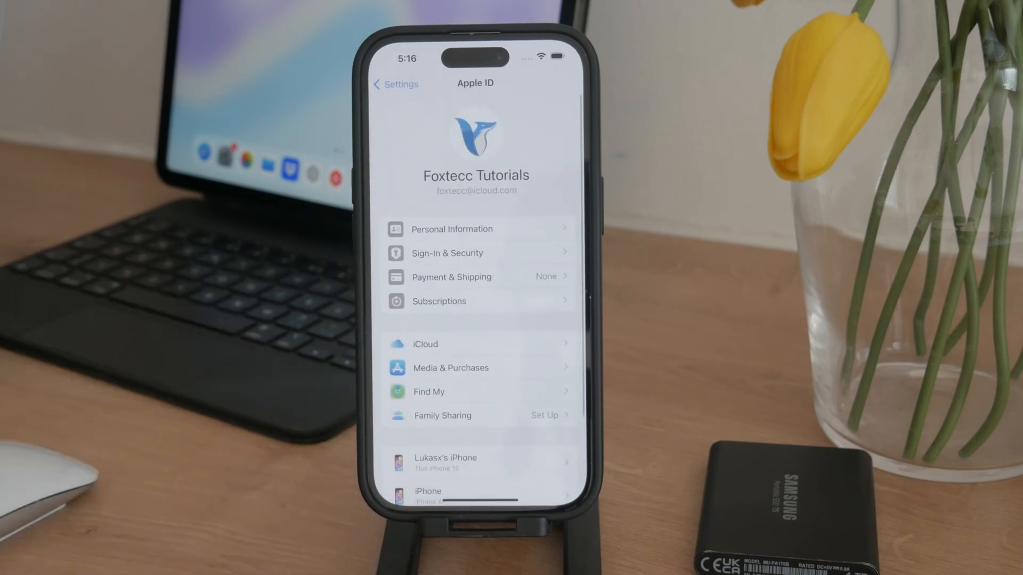
click(425, 344)
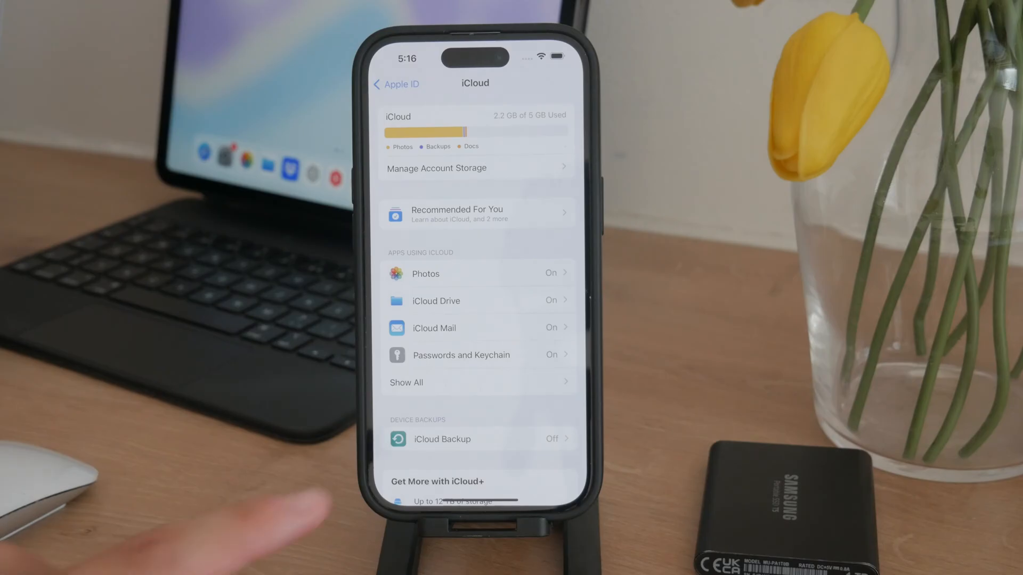
click(425, 274)
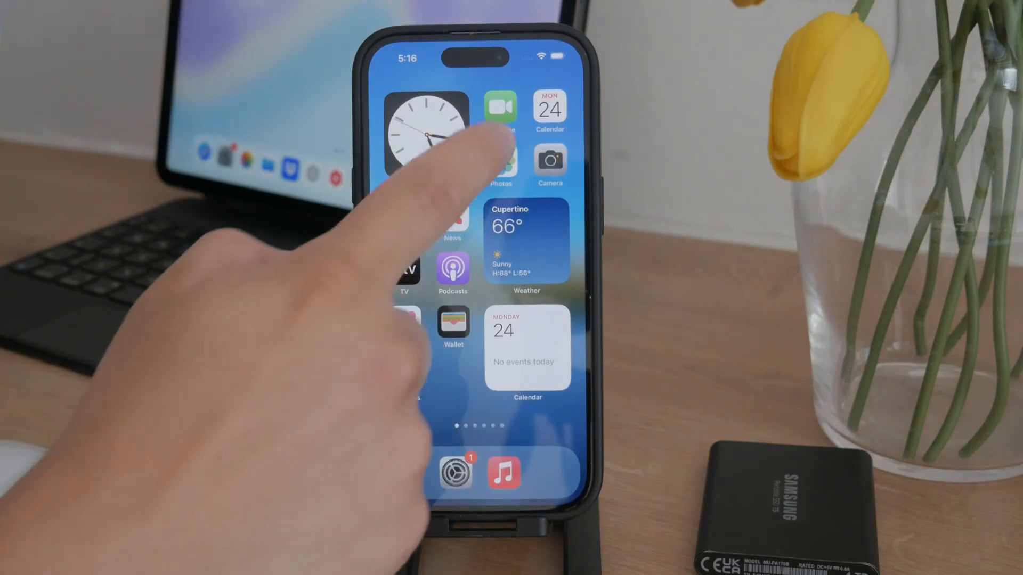
Step: Launch the Photos app from the first Home Screen page
click(501, 161)
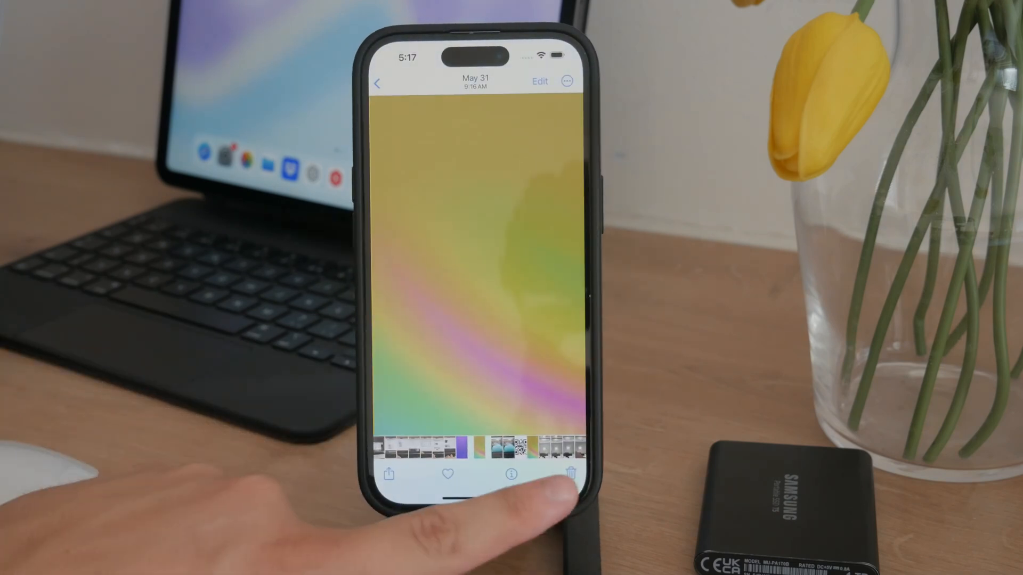
Step: Trash the May 31 yellow-green gradient photo and confirm Delete Photo
click(576, 473)
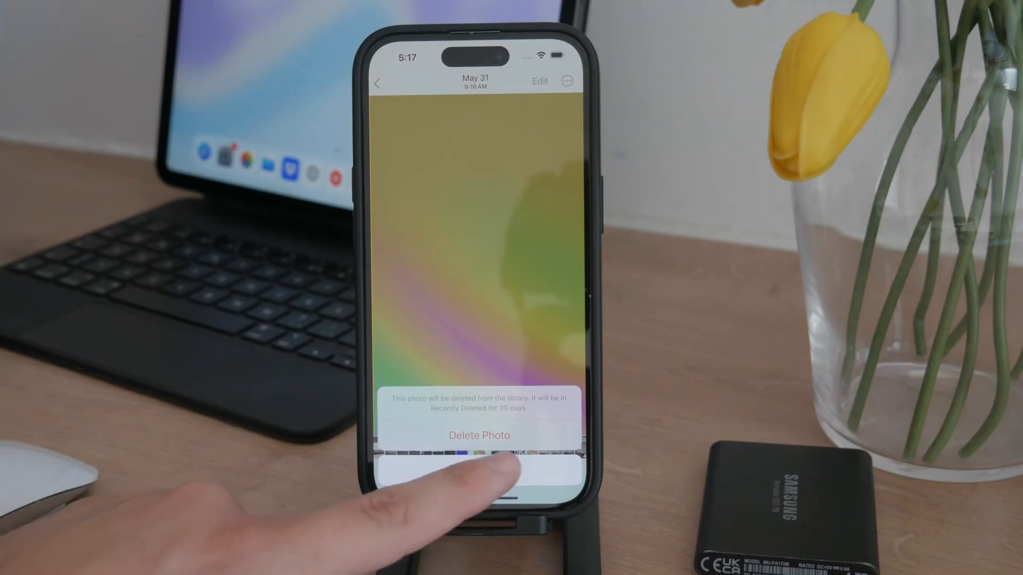
click(479, 436)
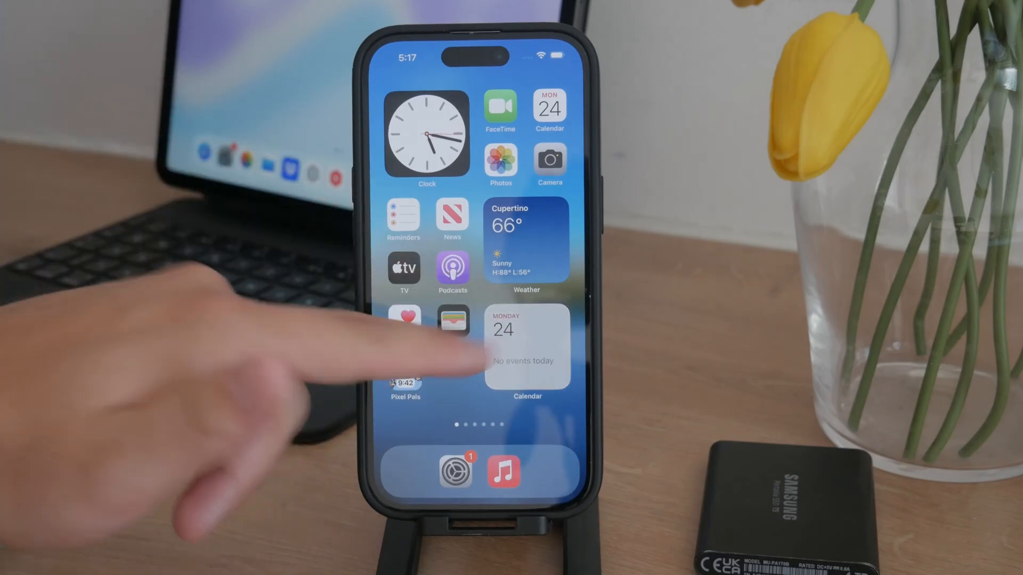
Step: Swipe left once to show the second Home Screen page of productivity and media apps
scroll(left, 3)
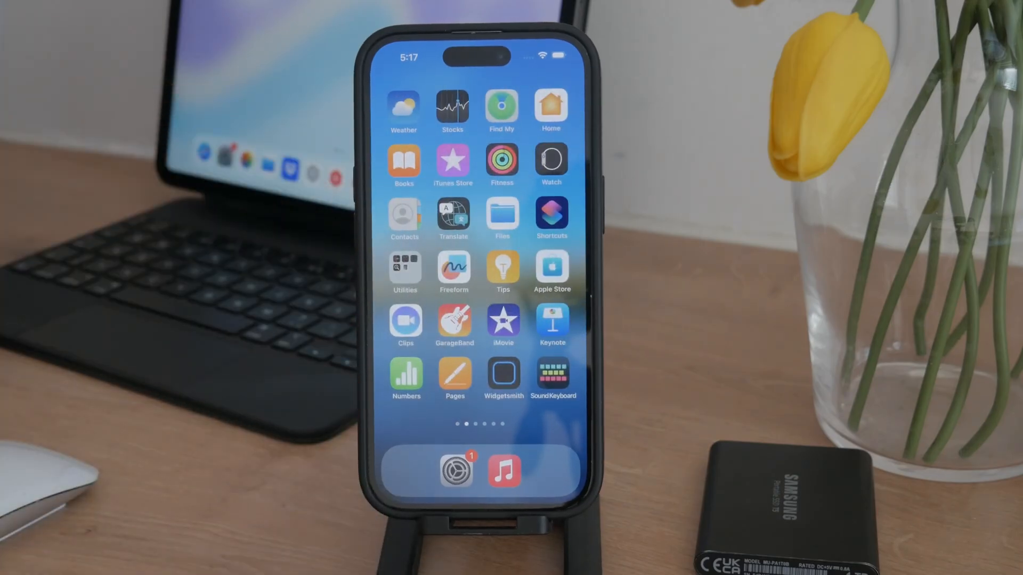